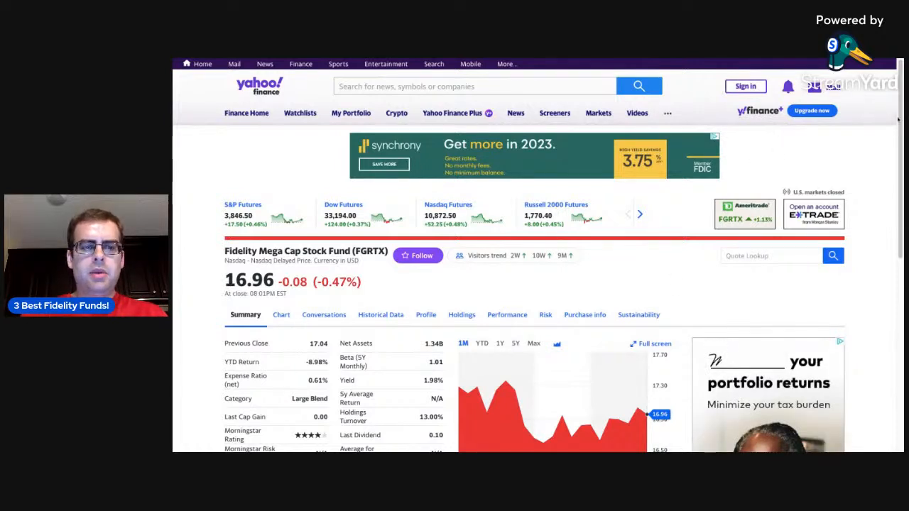
Switch FGRTX's summary chart through YTD, 1Y and Max ranges to show its full history.
{"action": "scroll", "scroll_direction": "down", "scroll_amount": 3}
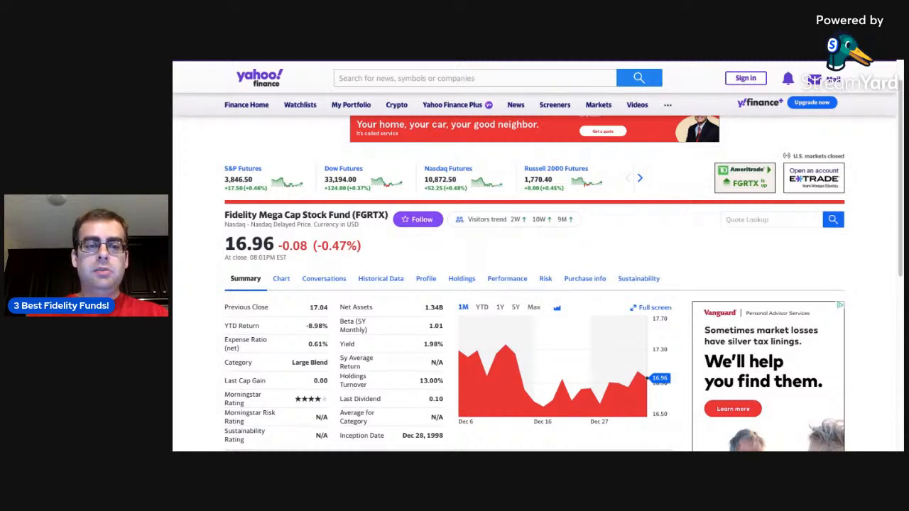
{"action": "left_click", "coordinate": [474, 78]}
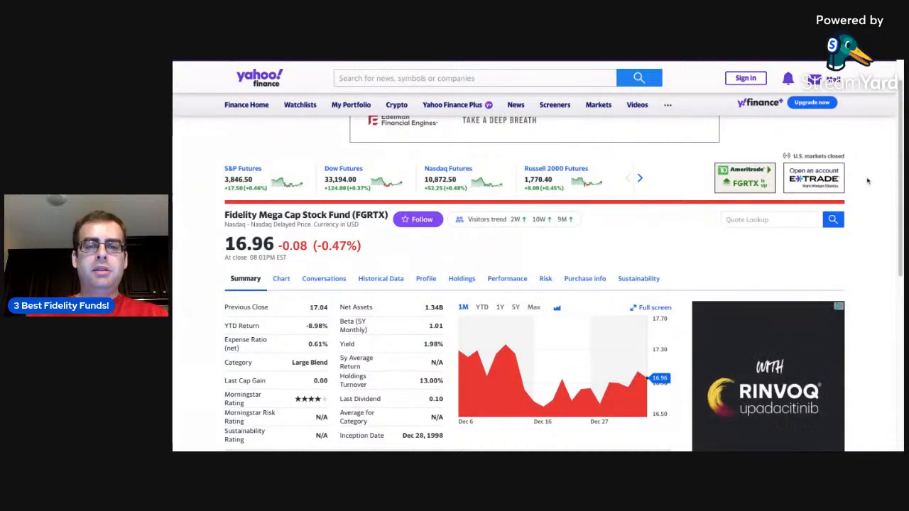
{"action": "scroll", "scroll_direction": "down", "scroll_amount": 3}
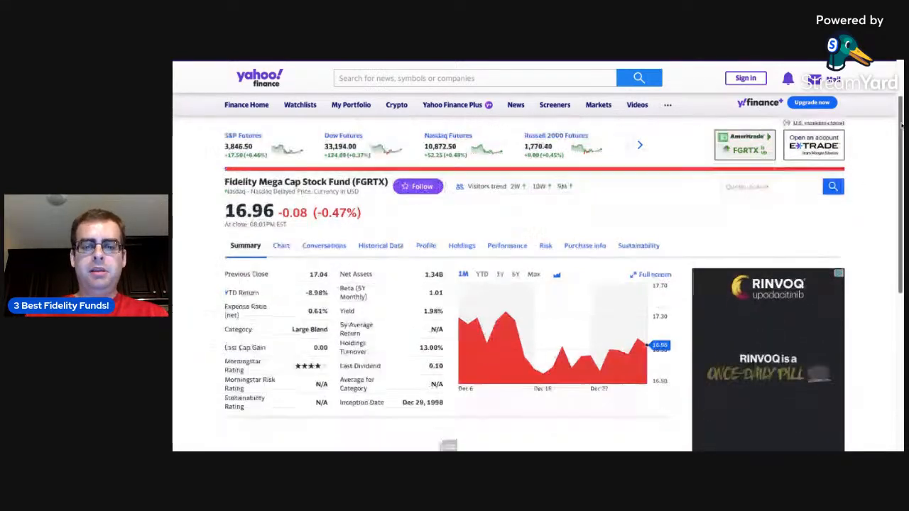
{"action": "scroll", "scroll_direction": "down", "scroll_amount": 3}
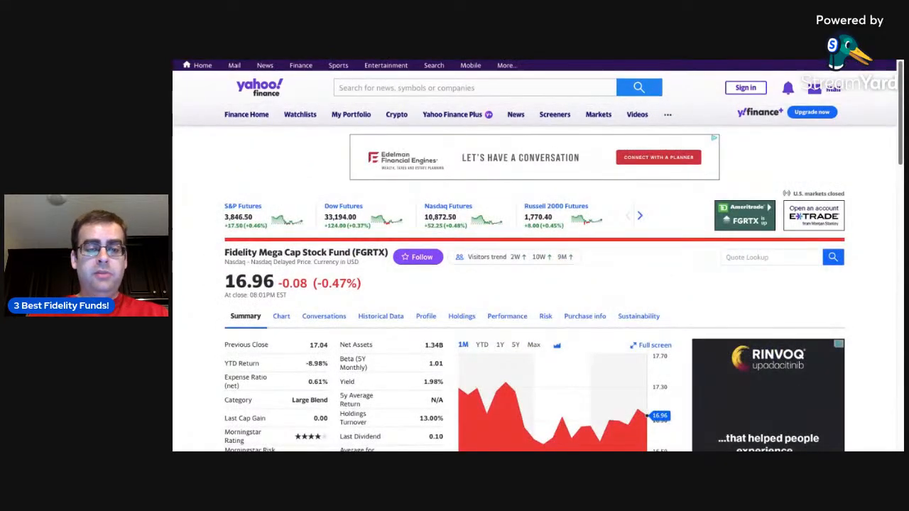
{"action": "scroll", "scroll_direction": "down", "scroll_amount": 3}
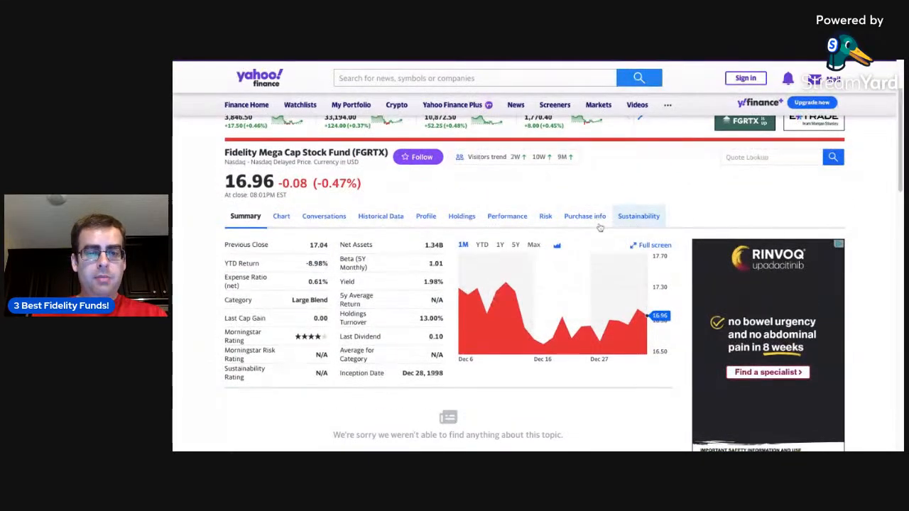
{"action": "left_click", "coordinate": [482, 245]}
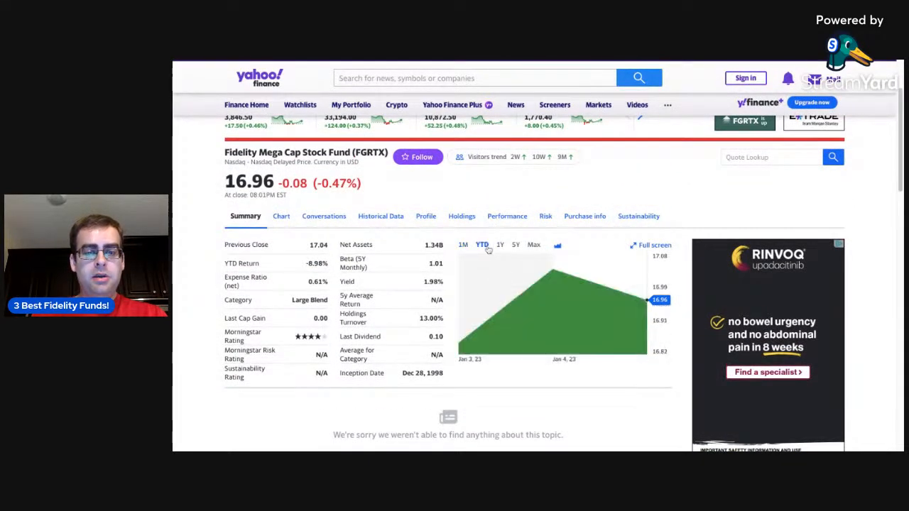
{"action": "left_click", "coordinate": [499, 244]}
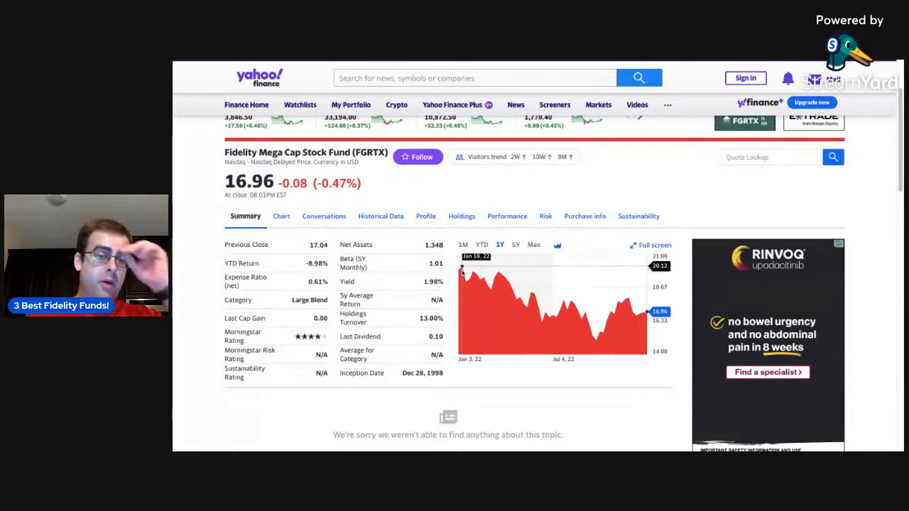
{"action": "mouse_move", "coordinate": [520, 302]}
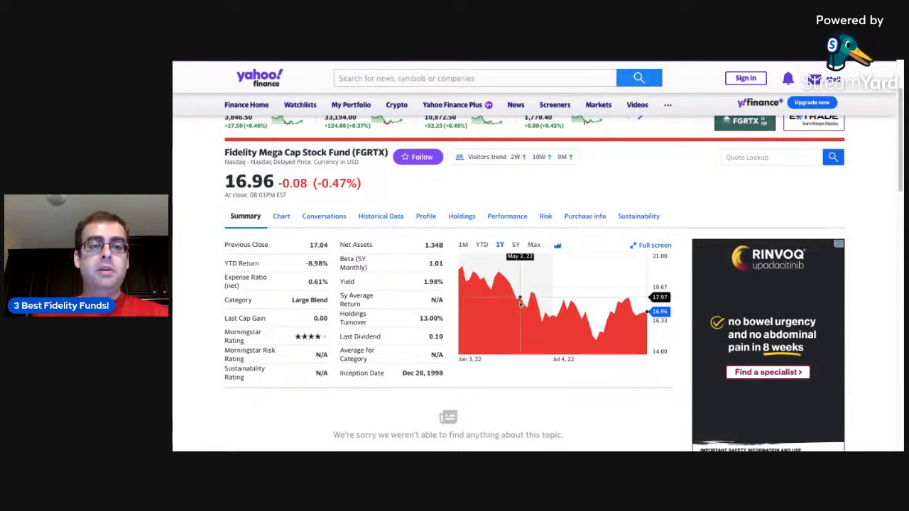
{"action": "left_click", "coordinate": [533, 245]}
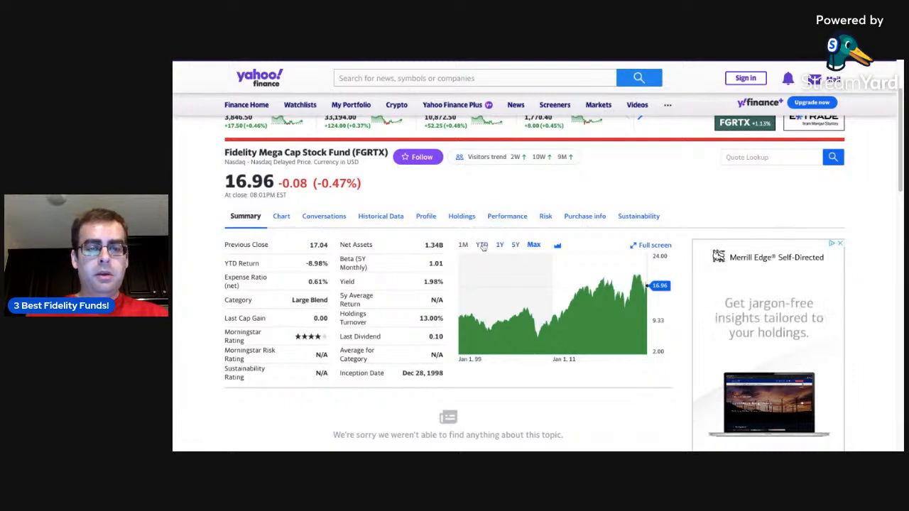
{"action": "left_click", "coordinate": [481, 244]}
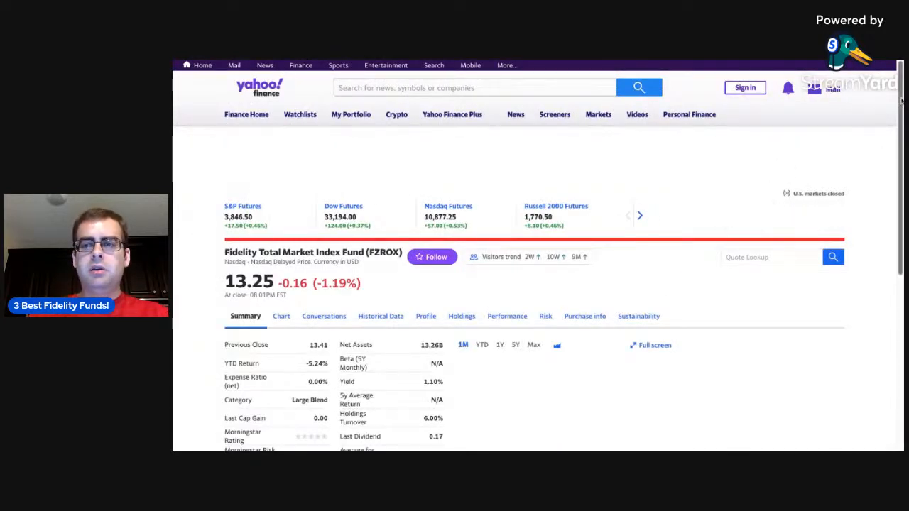
Select the Fidelity Total Market Index Fund (FZROX) to bring up its quote summary.
{"action": "scroll", "scroll_direction": "down", "scroll_amount": 3}
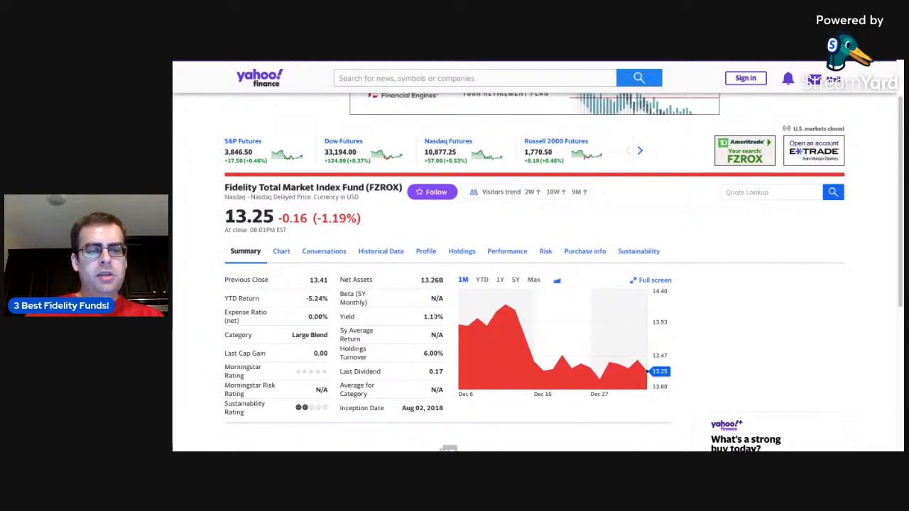
{"action": "left_click", "coordinate": [500, 279]}
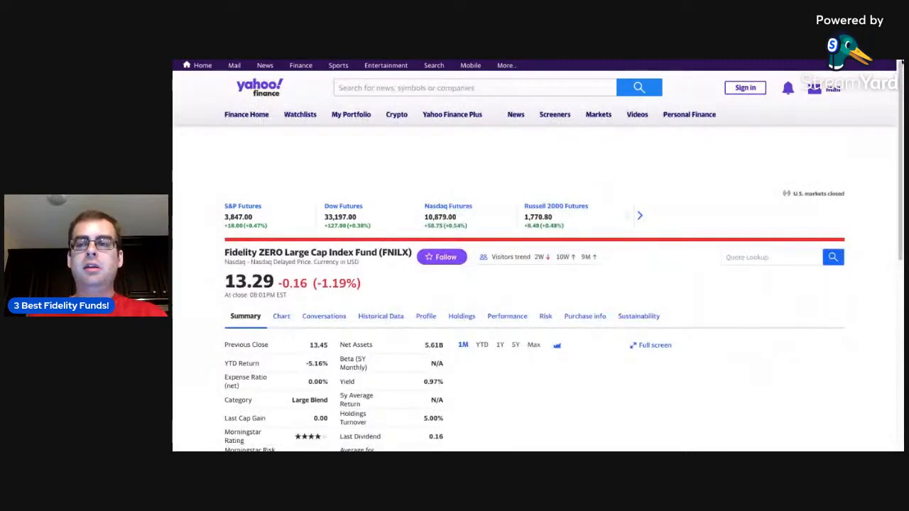
Scroll FNILX's summary page down to its one-month chart and key statistics.
{"action": "scroll", "scroll_direction": "down", "scroll_amount": 3}
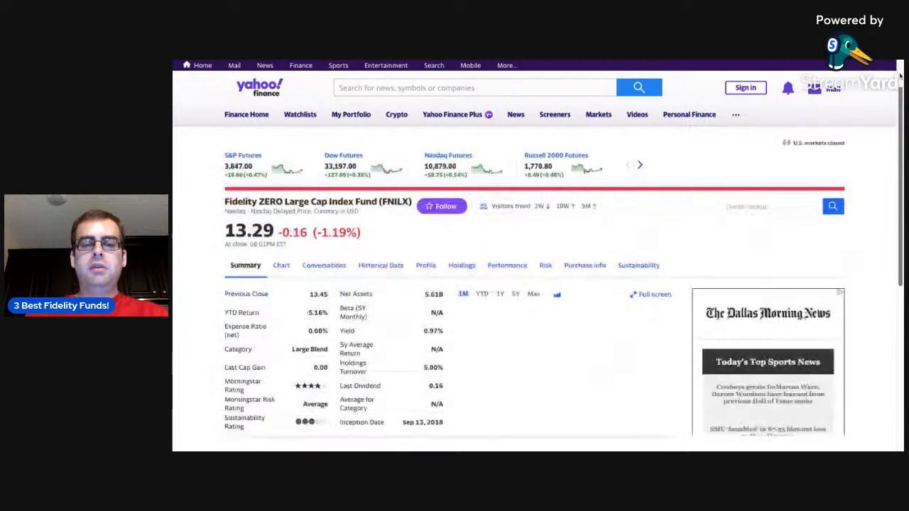
{"action": "scroll", "scroll_direction": "down", "scroll_amount": 3}
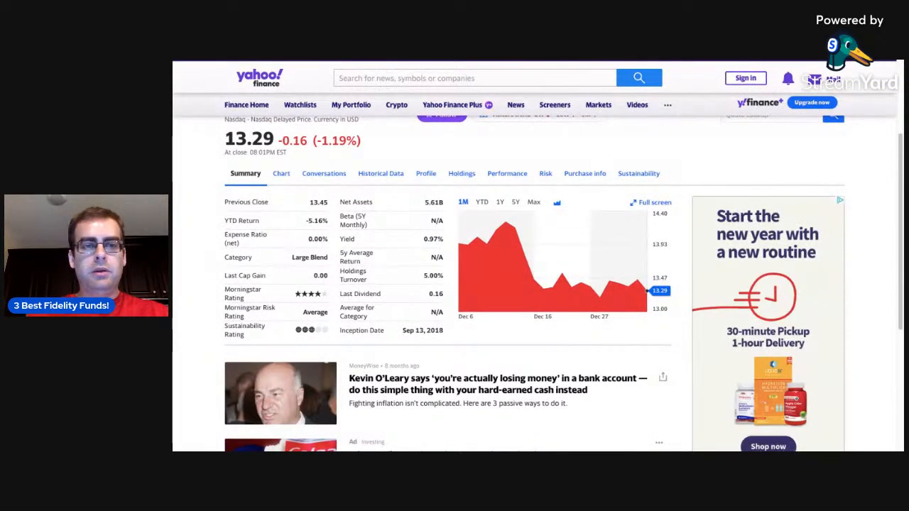
{"action": "mouse_move", "coordinate": [468, 245]}
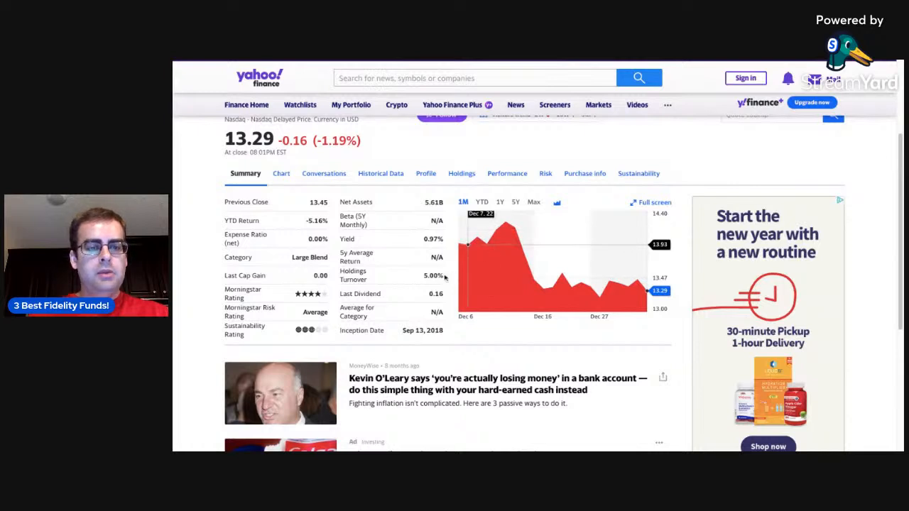
{"action": "mouse_move", "coordinate": [417, 214]}
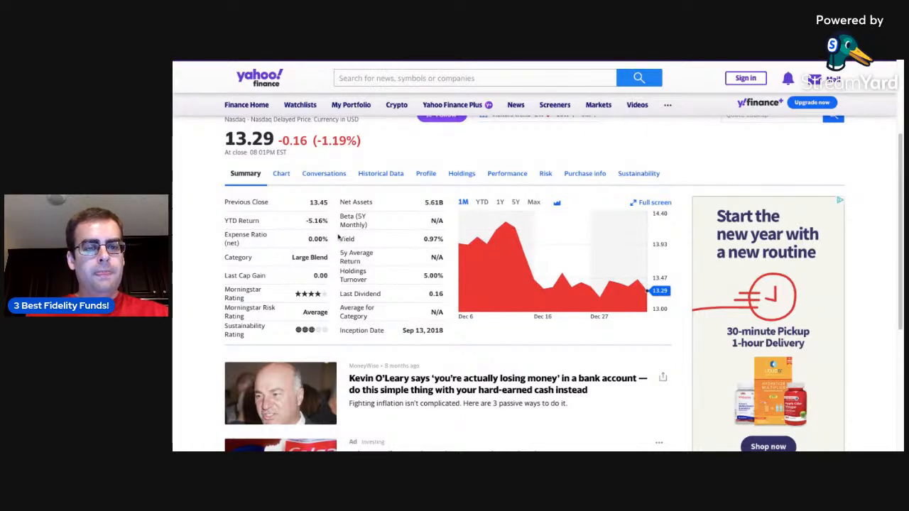
Switch FNILX's chart to 1Y, then to 5Y starting October 2018.
{"action": "left_click", "coordinate": [499, 201]}
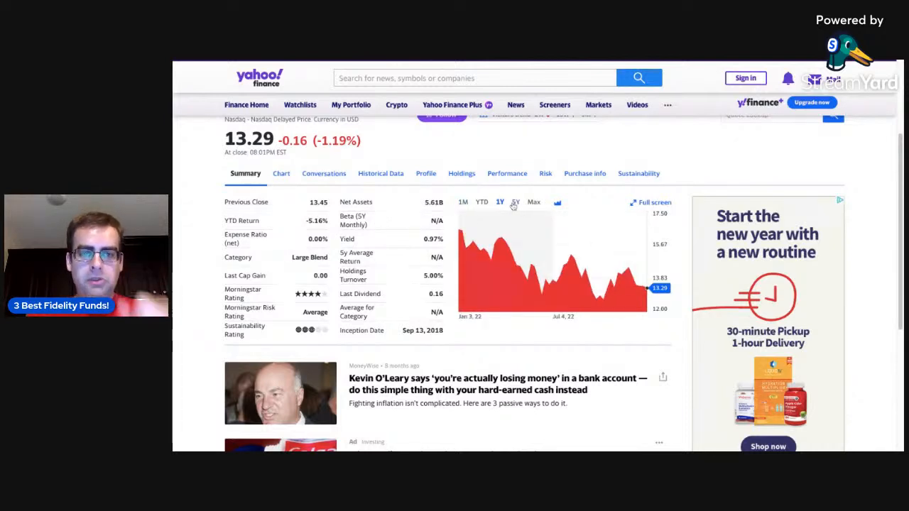
{"action": "left_click", "coordinate": [533, 203]}
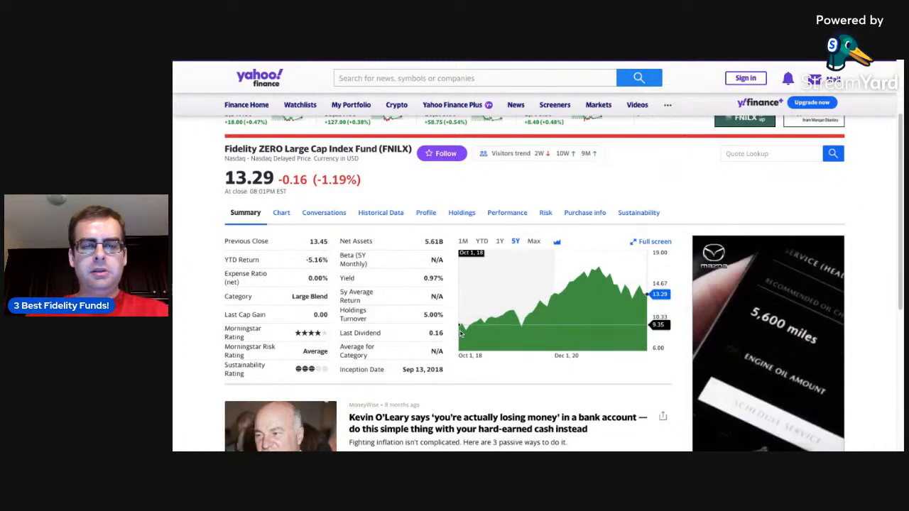
{"action": "mouse_move", "coordinate": [600, 278]}
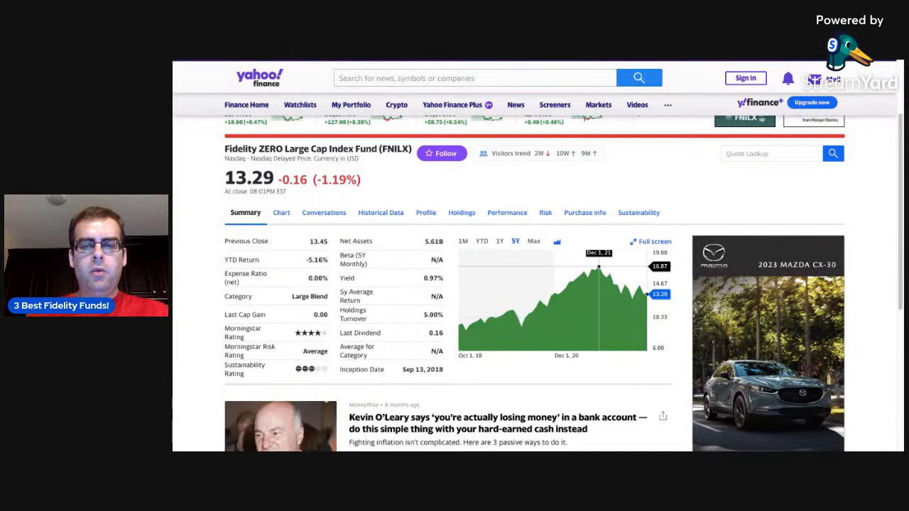
{"action": "mouse_move", "coordinate": [460, 329]}
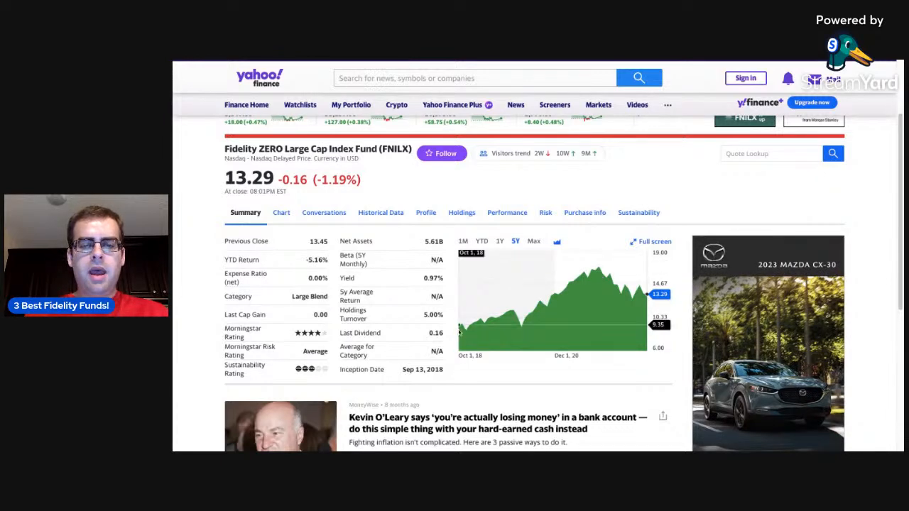
{"action": "mouse_move", "coordinate": [598, 269]}
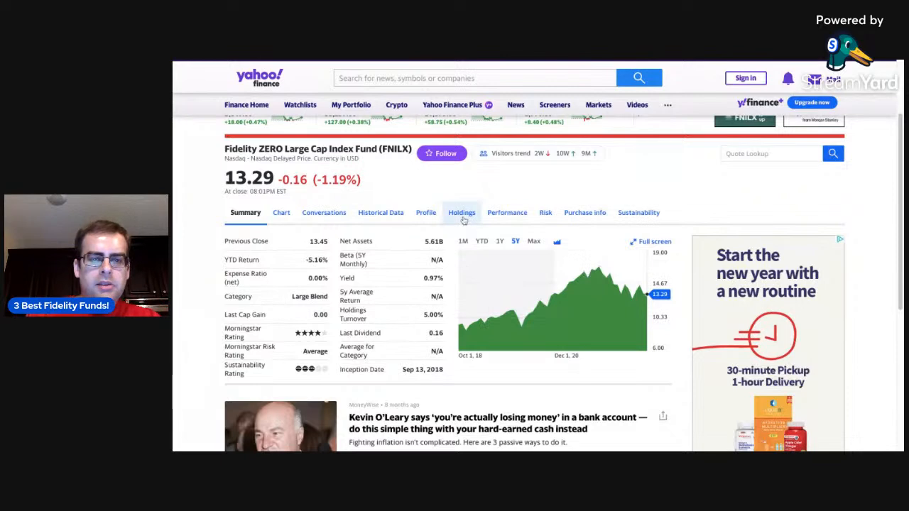
Open FNILX's Holdings tab and scroll to sector weightings and top 10 holdings led by Microsoft.
{"action": "left_click", "coordinate": [461, 212]}
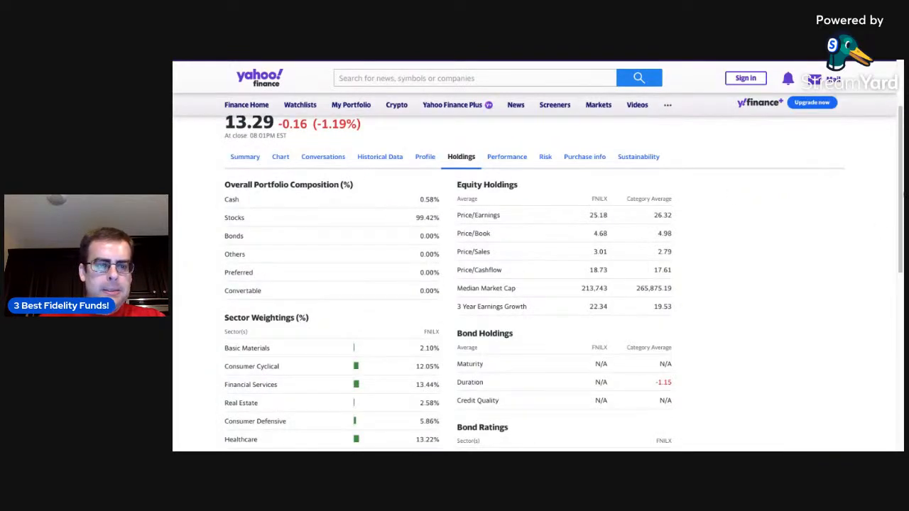
{"action": "scroll", "scroll_direction": "down", "scroll_amount": 3}
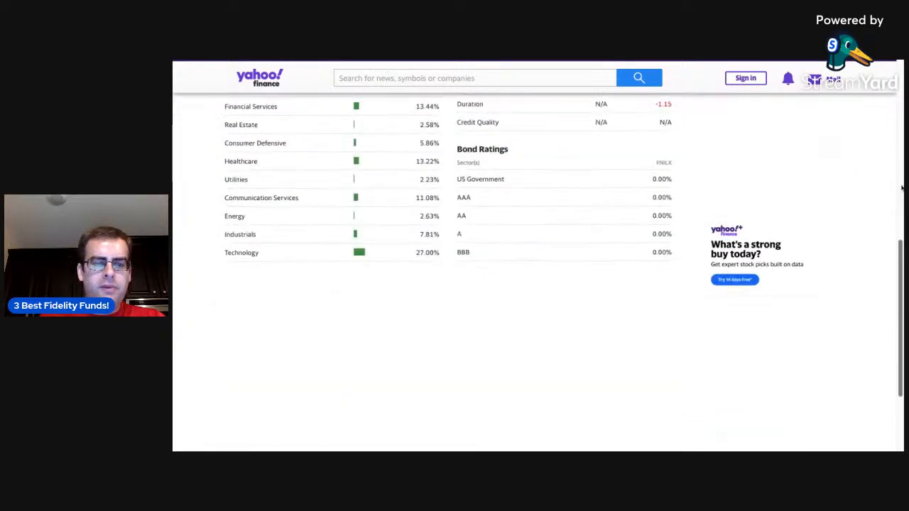
{"action": "scroll", "scroll_direction": "down", "scroll_amount": 3}
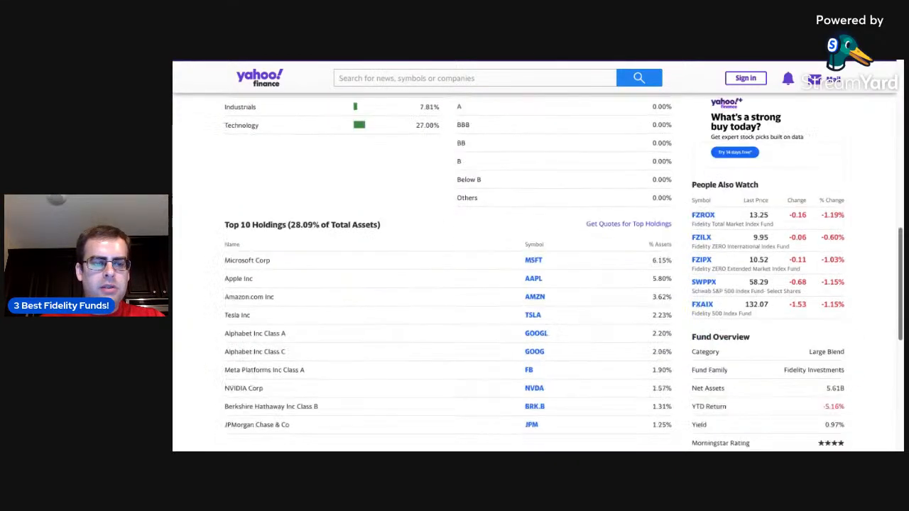
{"action": "scroll", "scroll_direction": "down", "scroll_amount": 3}
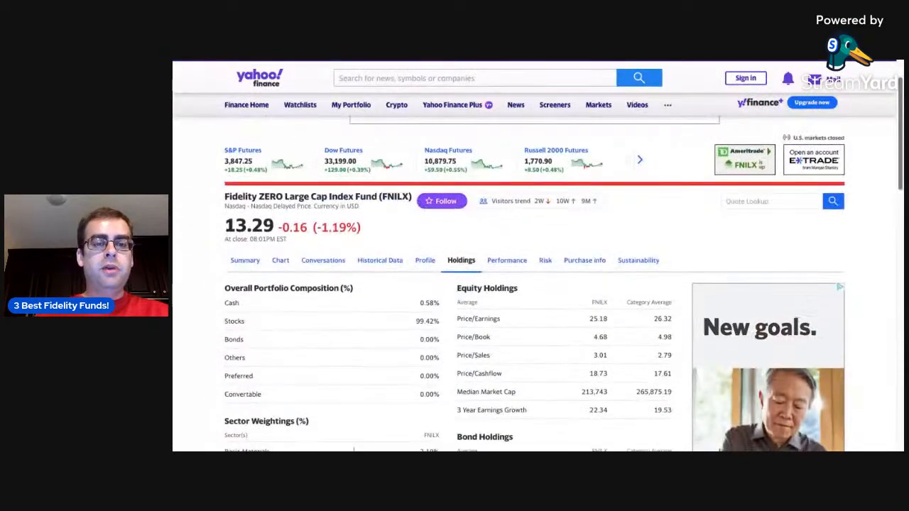
{"action": "scroll", "scroll_direction": "down", "scroll_amount": 3}
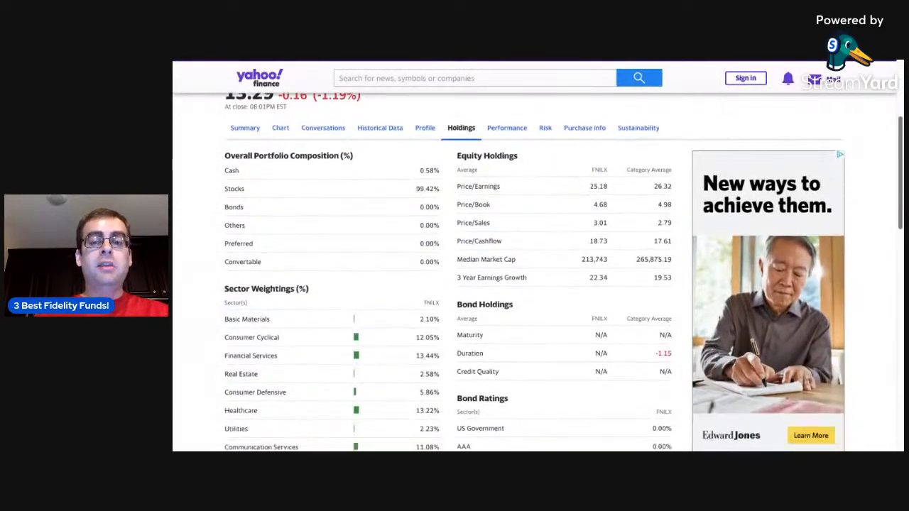
{"action": "scroll", "scroll_direction": "down", "scroll_amount": 3}
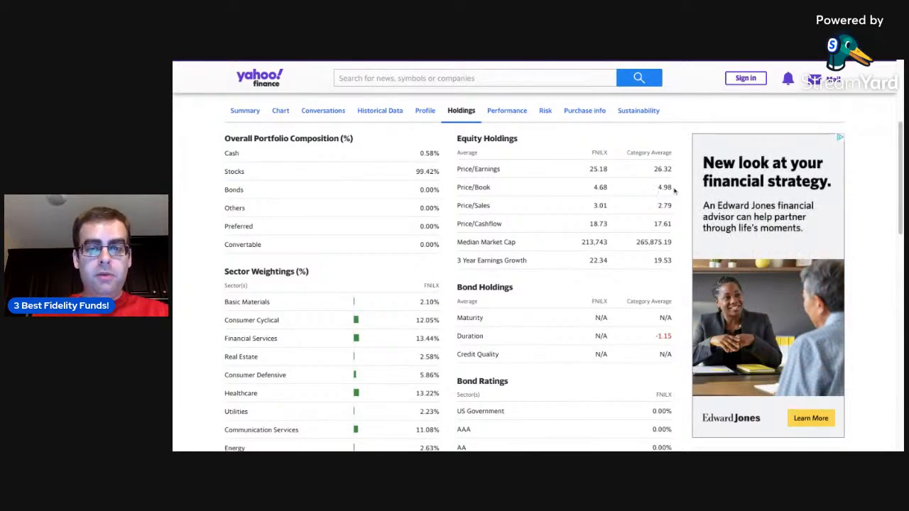
{"action": "scroll", "scroll_direction": "up", "scroll_amount": 3}
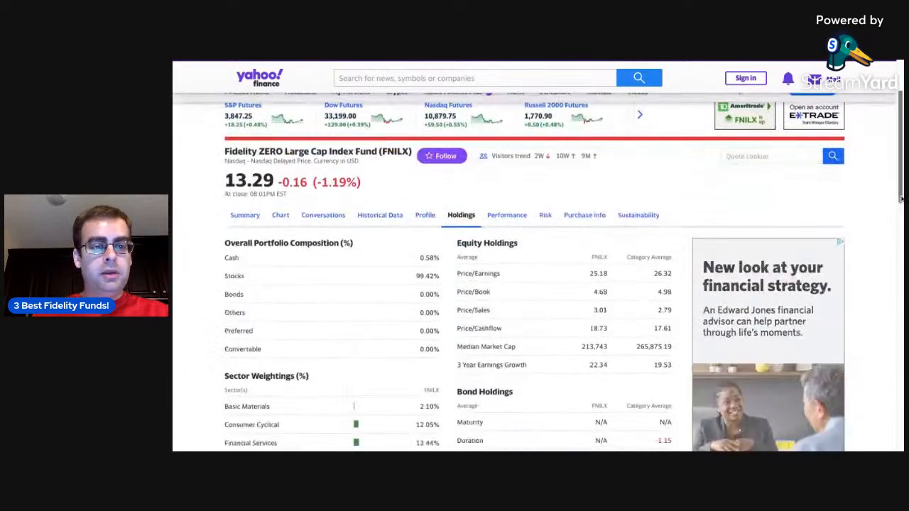
{"action": "scroll", "scroll_direction": "down", "scroll_amount": 3}
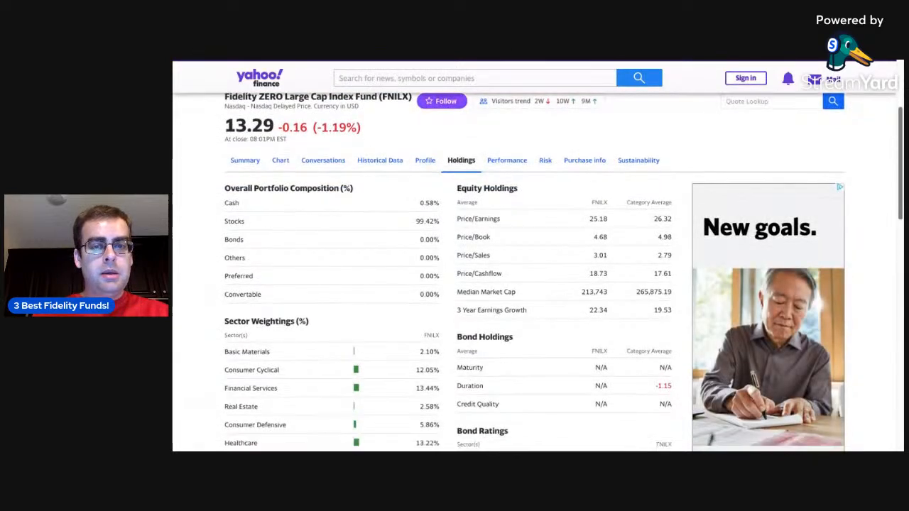
{"action": "scroll", "scroll_direction": "down", "scroll_amount": 3}
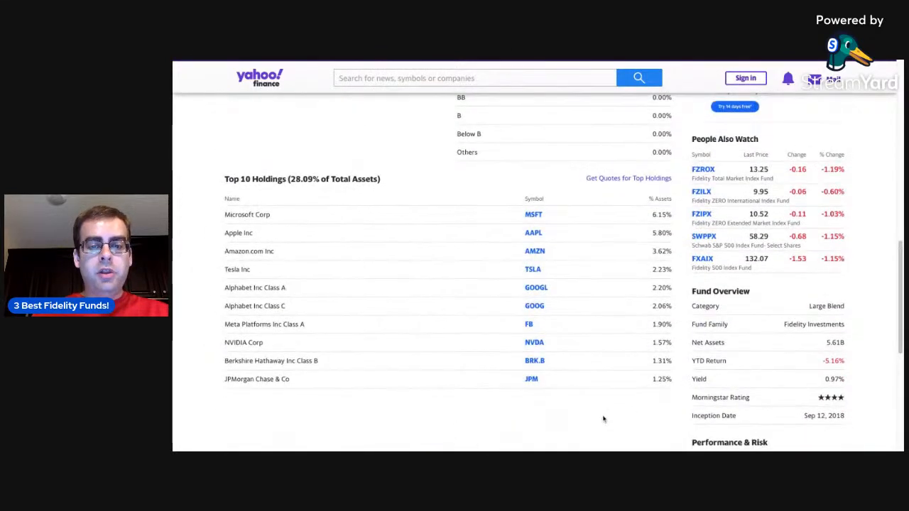
{"action": "mouse_move", "coordinate": [500, 361]}
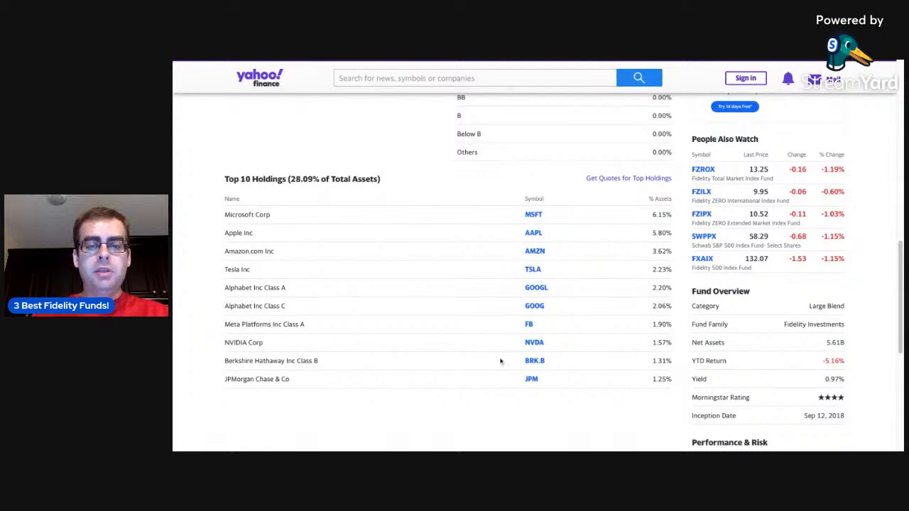
{"action": "mouse_move", "coordinate": [504, 186]}
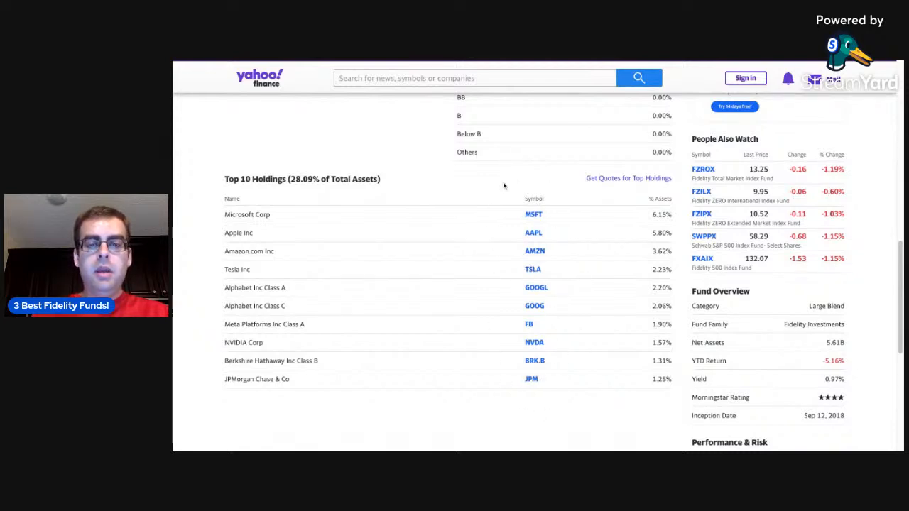
{"action": "mouse_move", "coordinate": [553, 284]}
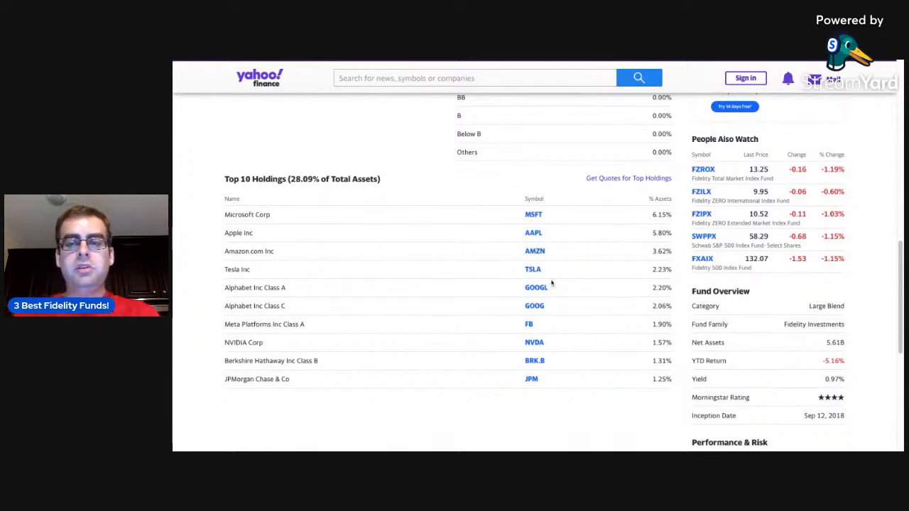
{"action": "mouse_move", "coordinate": [581, 204]}
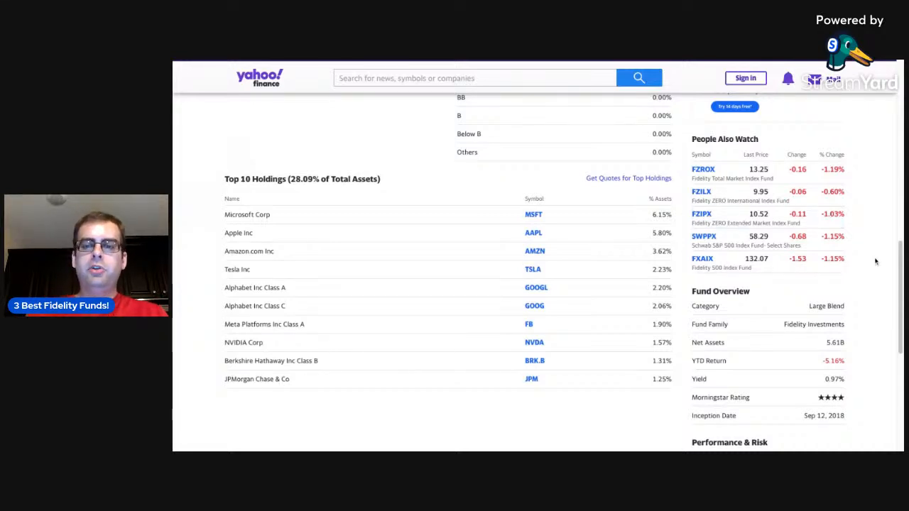
{"action": "scroll", "scroll_direction": "down", "scroll_amount": 3}
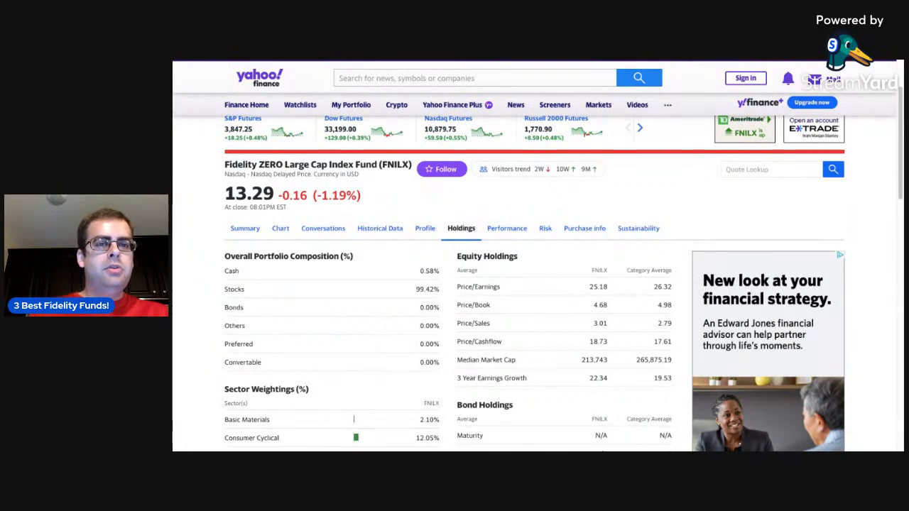
Search 'fzro' and scroll FZROX's holdings through its 99.71% stock composition and sector weightings.
{"action": "left_click", "coordinate": [245, 228]}
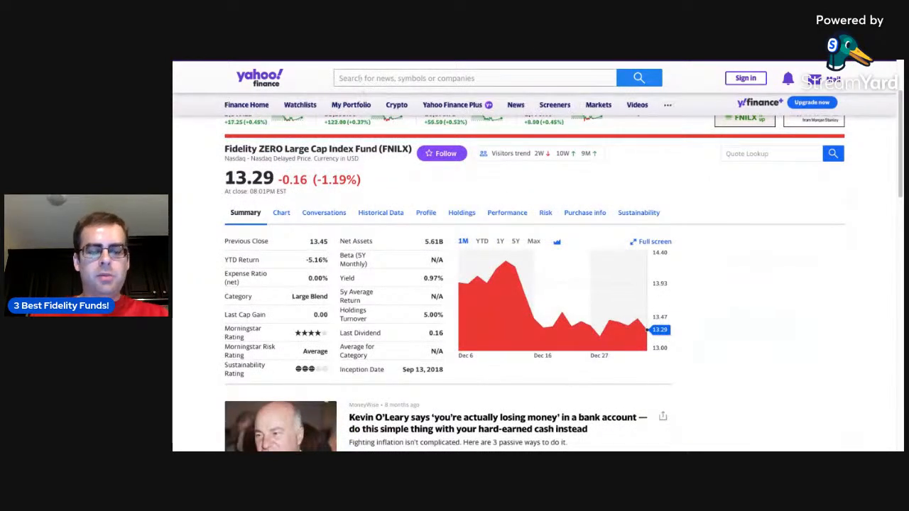
{"action": "type", "text": "fzro"}
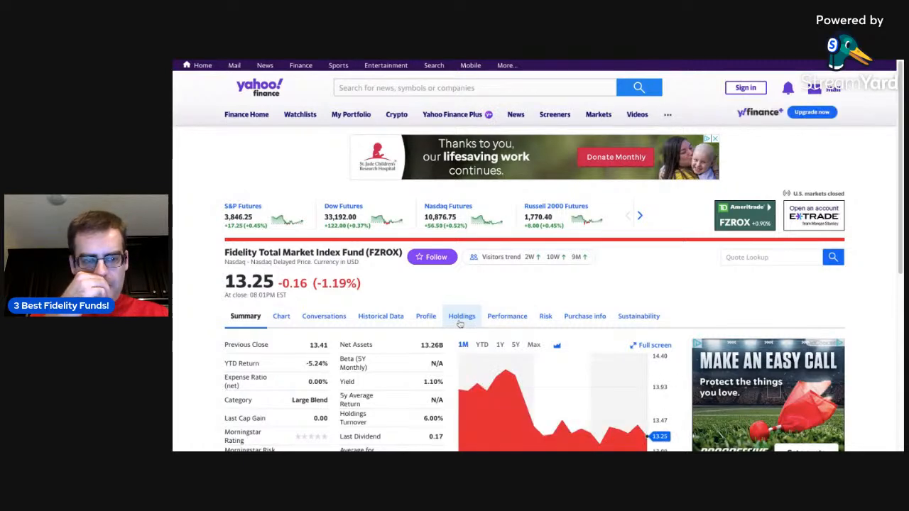
{"action": "left_click", "coordinate": [461, 316]}
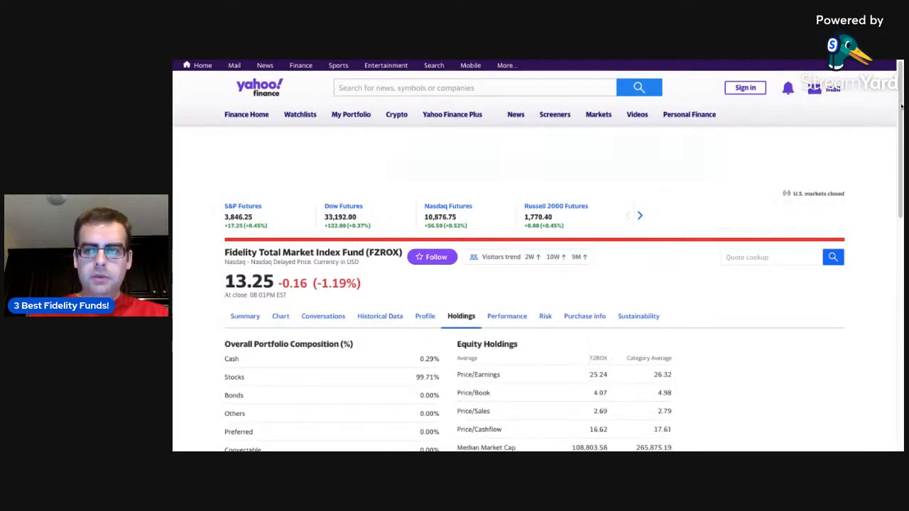
{"action": "scroll", "scroll_direction": "down", "scroll_amount": 3}
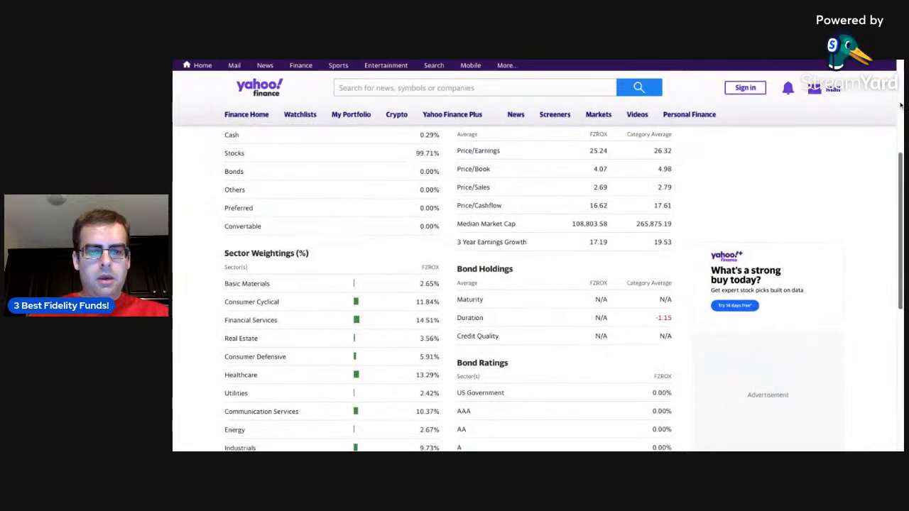
{"action": "scroll", "scroll_direction": "down", "scroll_amount": 3}
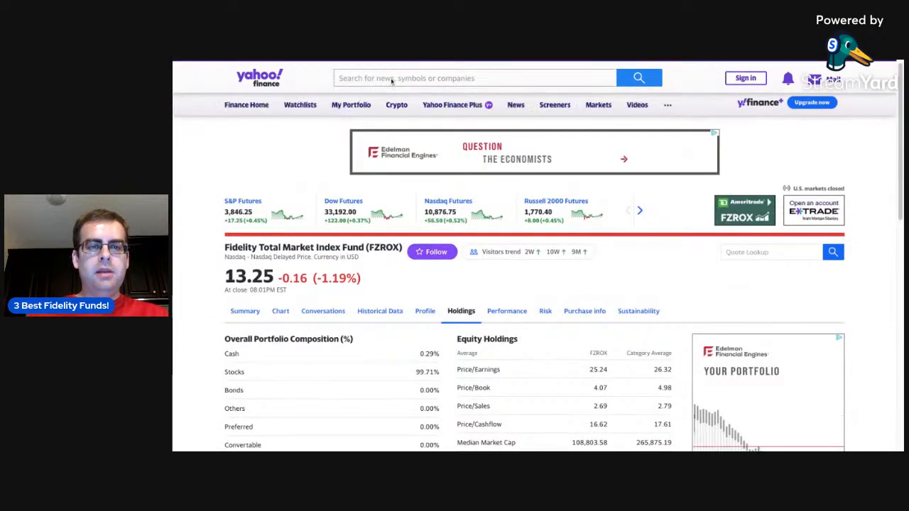
Search for FNILX and scroll its holdings through sectors, top 10 holdings and fund overview.
{"action": "left_click", "coordinate": [474, 78]}
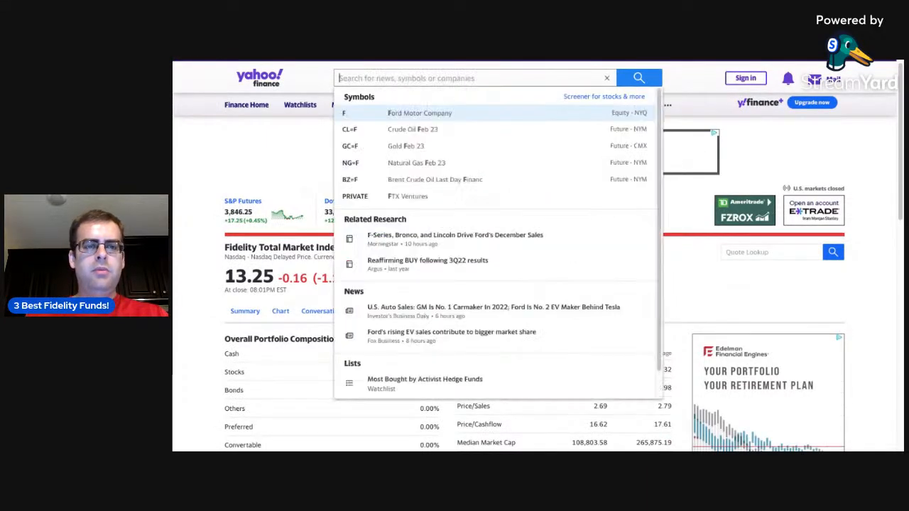
{"action": "type", "text": "n"}
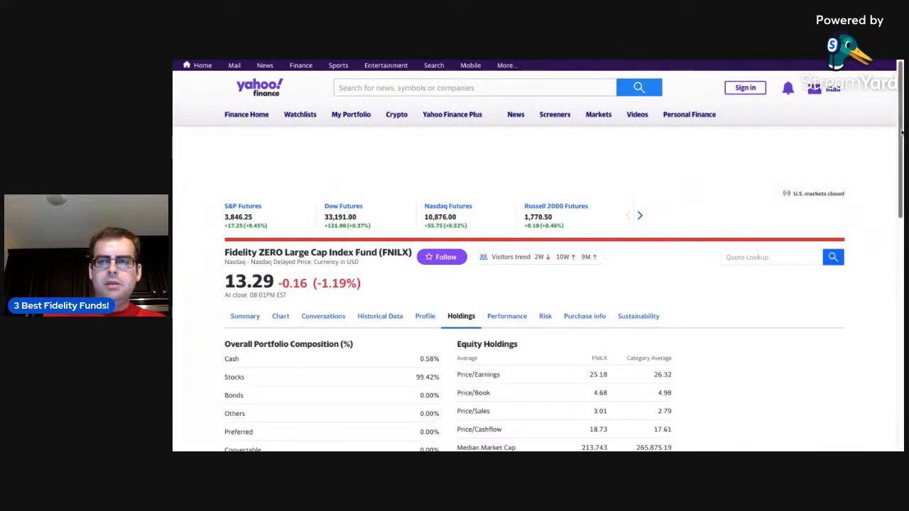
{"action": "scroll", "scroll_direction": "down", "scroll_amount": 3}
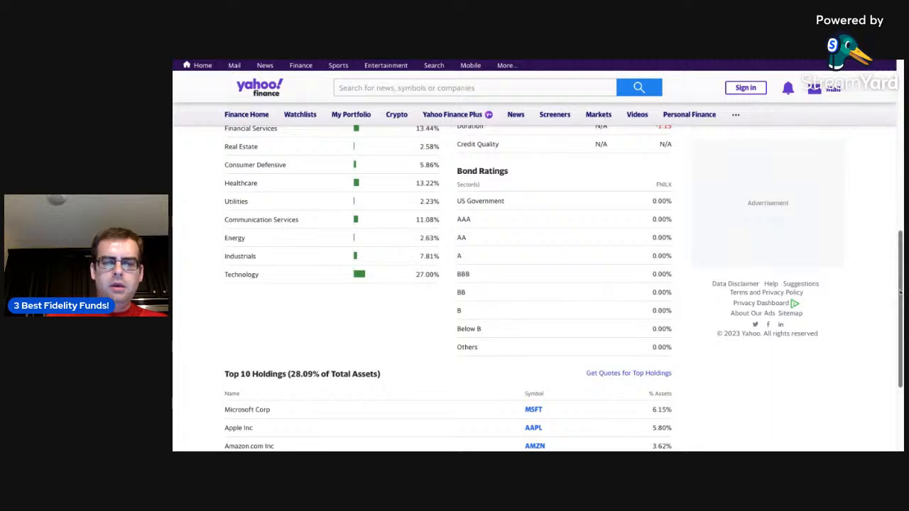
{"action": "scroll", "scroll_direction": "down", "scroll_amount": 3}
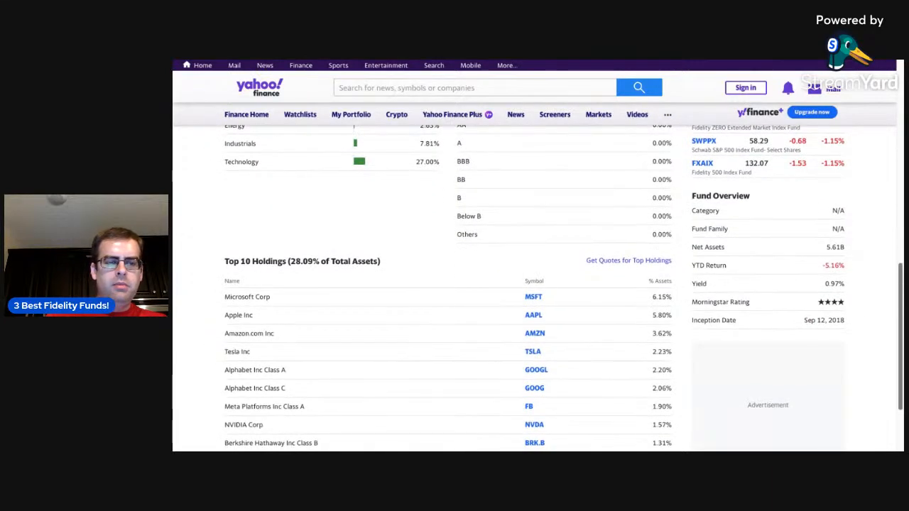
{"action": "scroll", "scroll_direction": "down", "scroll_amount": 3}
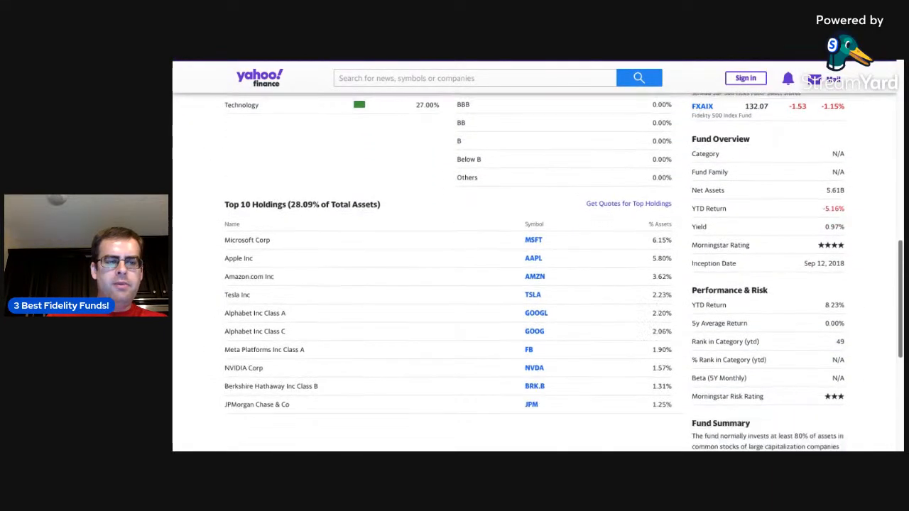
{"action": "scroll", "scroll_direction": "down", "scroll_amount": 3}
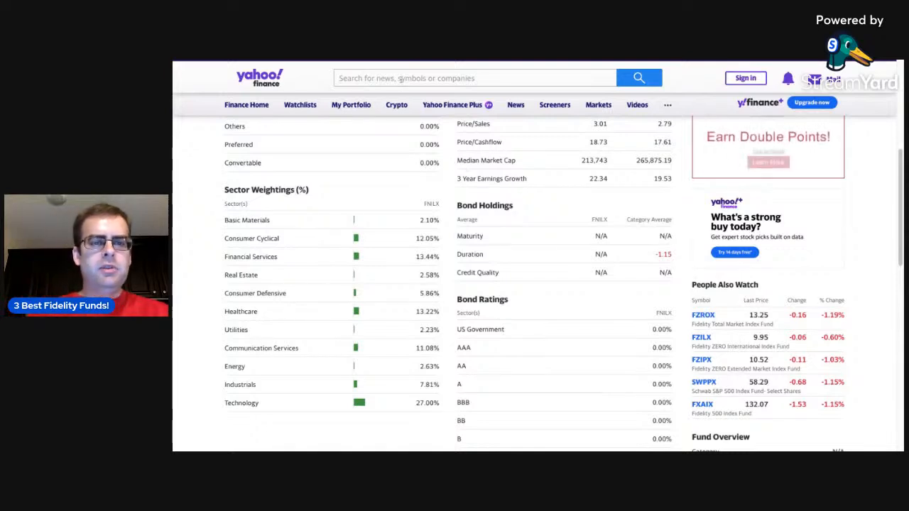
Clear the search, retype 'fgr' and open the Fidelity Mega Cap Stock Fund (FGRTX) summary.
{"action": "type", "text": "fg"}
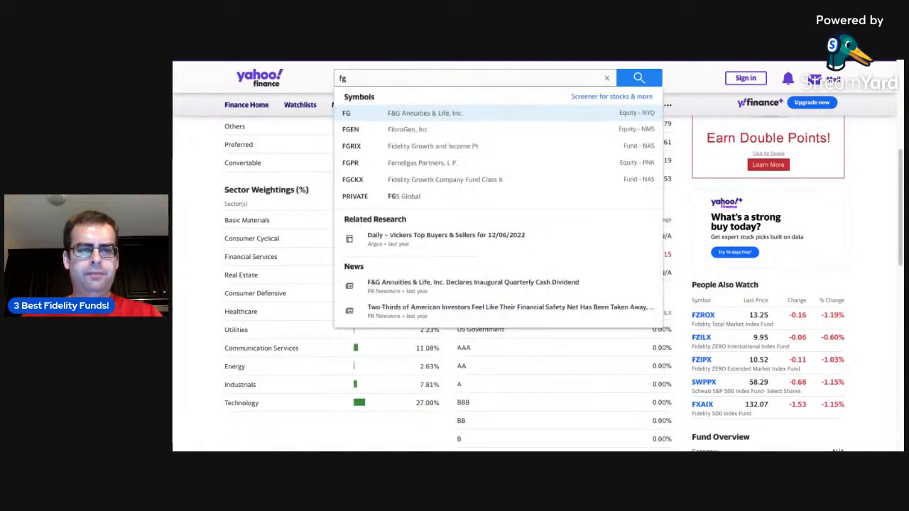
{"action": "left_click", "coordinate": [607, 78]}
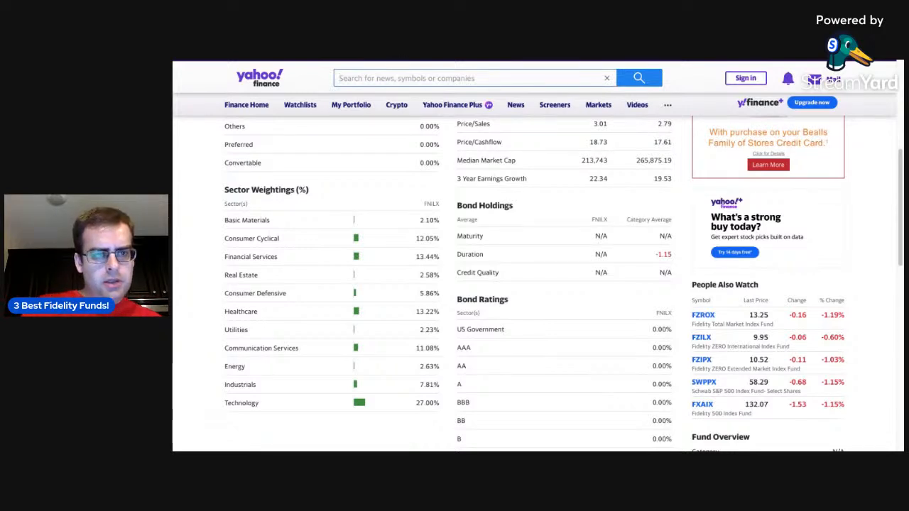
{"action": "left_click", "coordinate": [468, 78]}
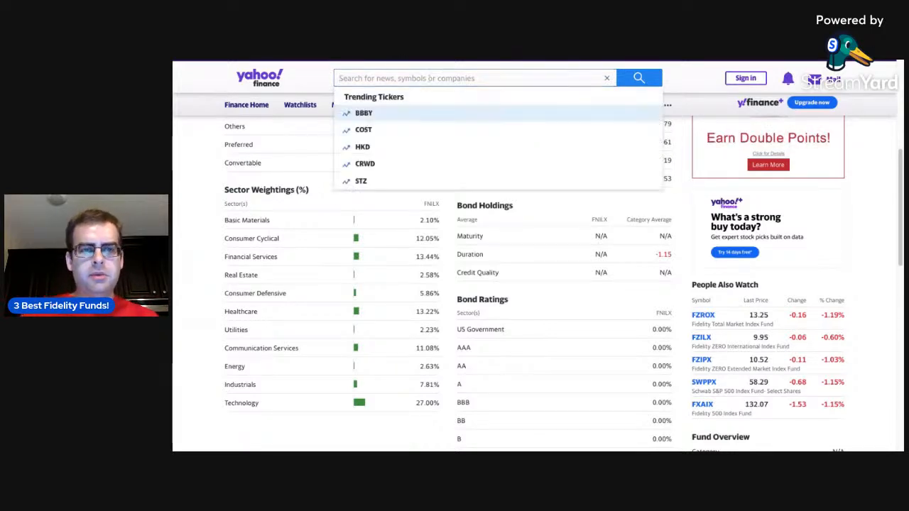
{"action": "type", "text": "fgr"}
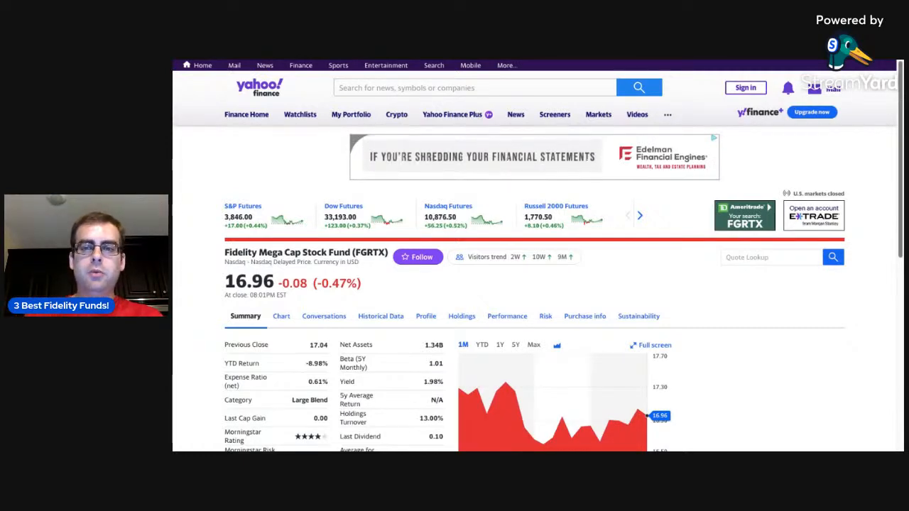
{"action": "scroll", "scroll_direction": "down", "scroll_amount": 3}
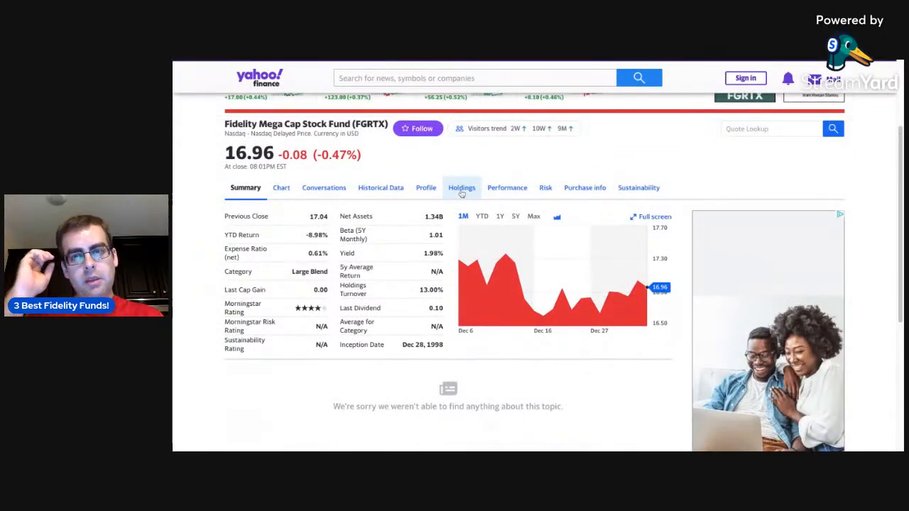
Open FGRTX's Holdings tab and scroll down toward its sector weightings and top 10 holdings.
{"action": "left_click", "coordinate": [461, 188]}
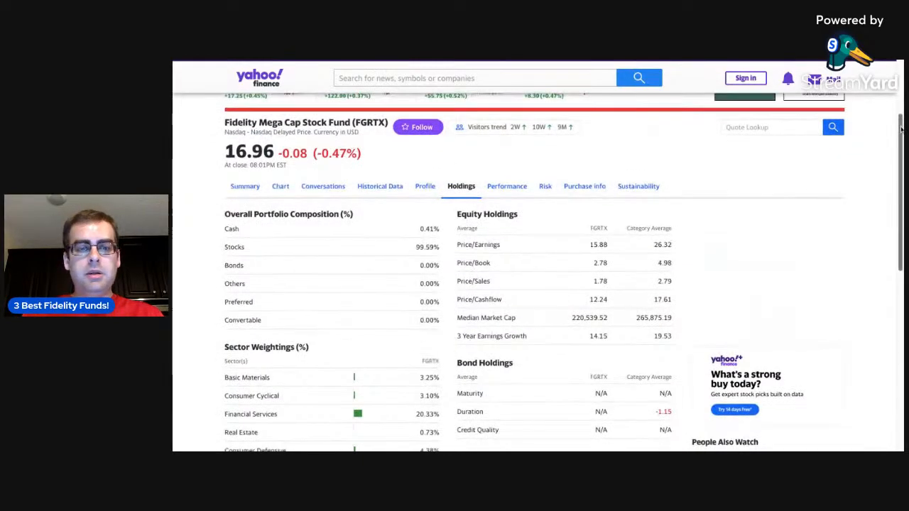
{"action": "scroll", "scroll_direction": "down", "scroll_amount": 3}
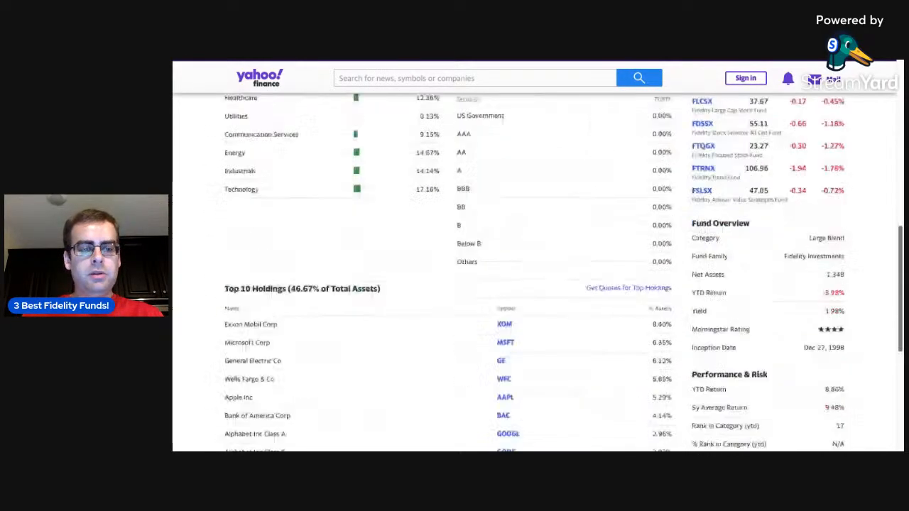
{"action": "scroll", "scroll_direction": "down", "scroll_amount": 3}
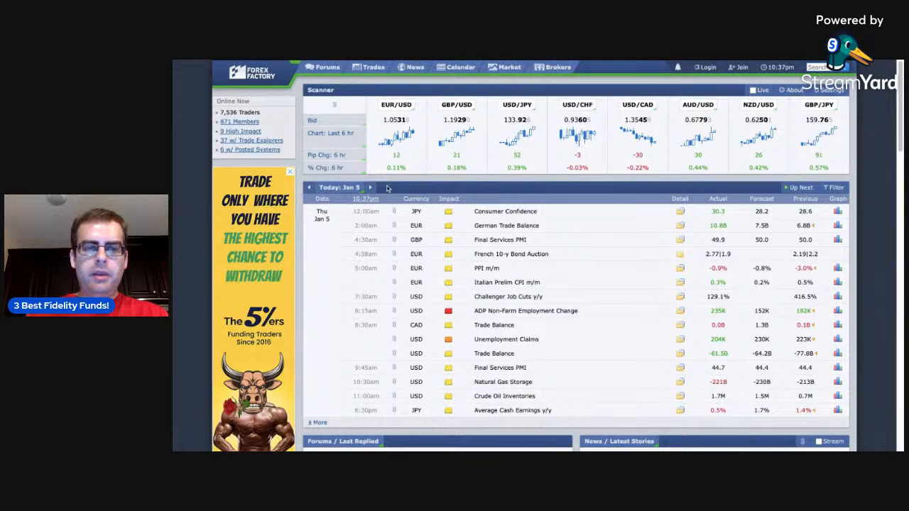
Advance the Forex Factory calendar to Jan 6 and scroll through its employment events.
{"action": "left_click", "coordinate": [370, 186]}
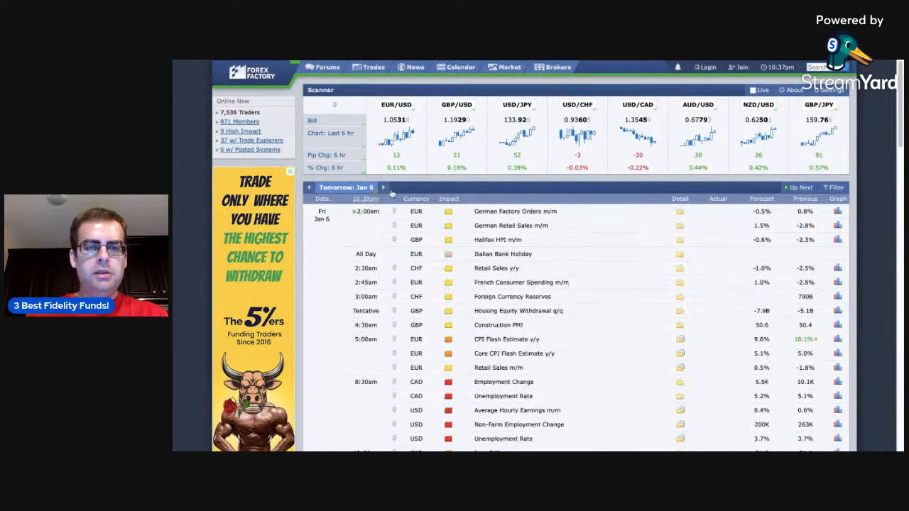
{"action": "scroll", "scroll_direction": "down", "scroll_amount": 3}
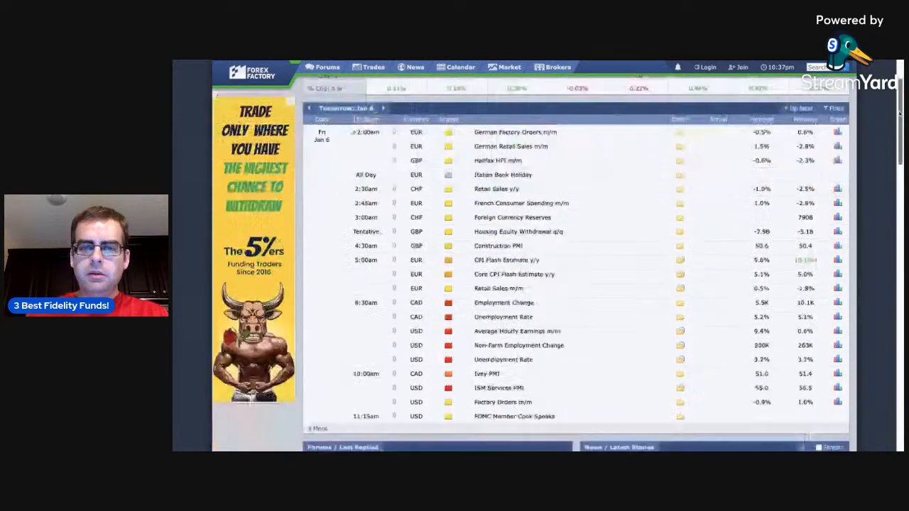